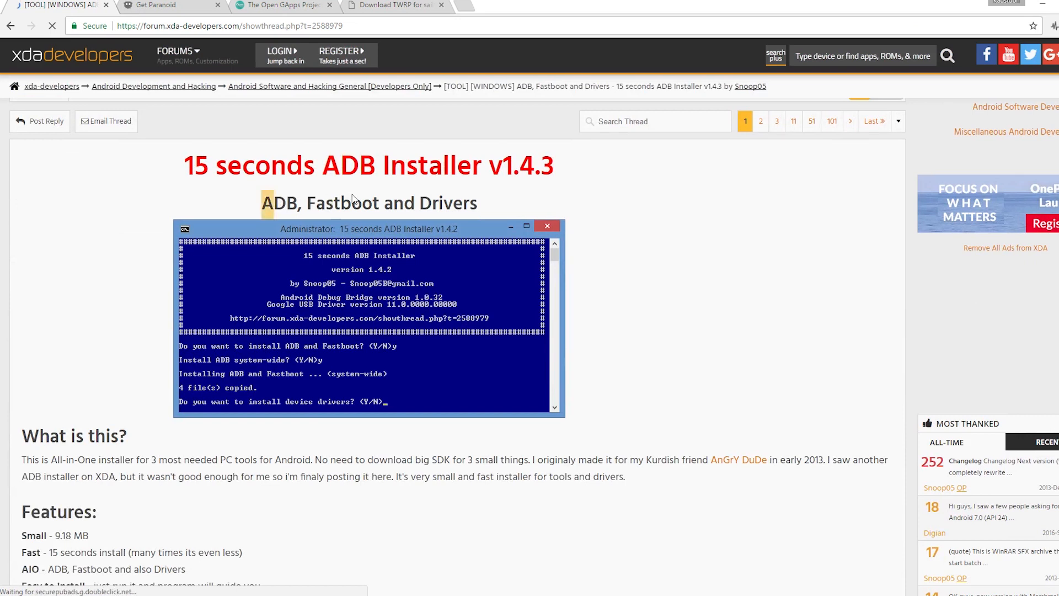
- Leave the xda ADB Installer page and bring up the Paranoid Android folder showing the TWRP sailfish image
scroll("down", 3)
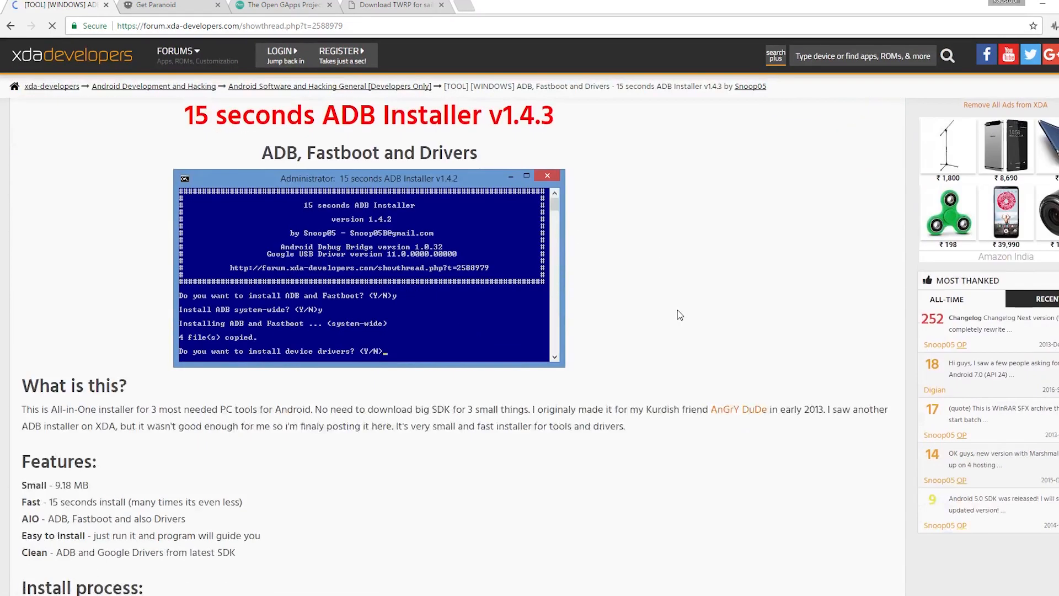
scroll("down", 3)
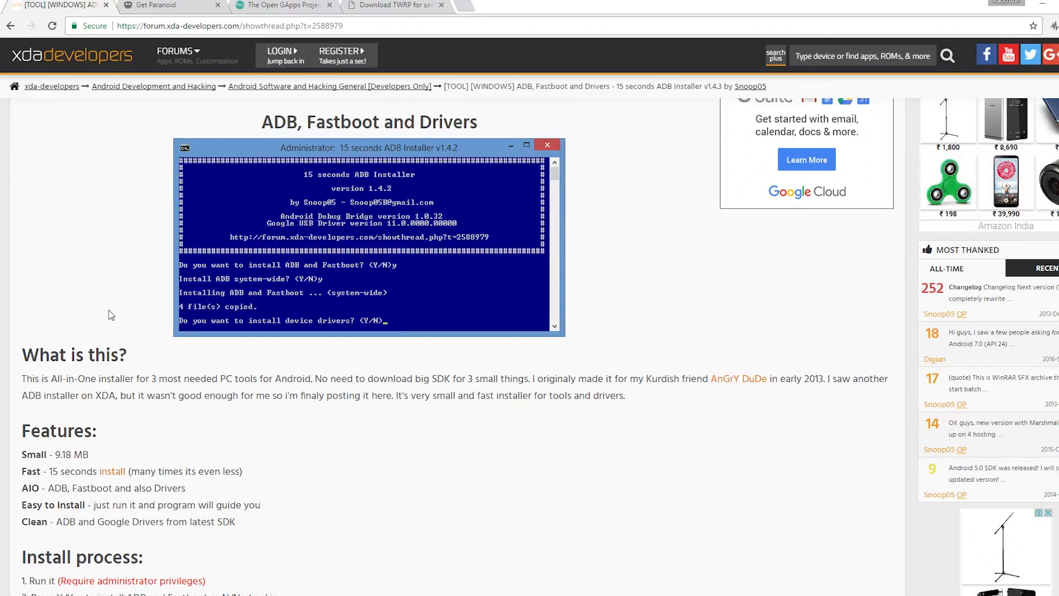
left_click(388, 6)
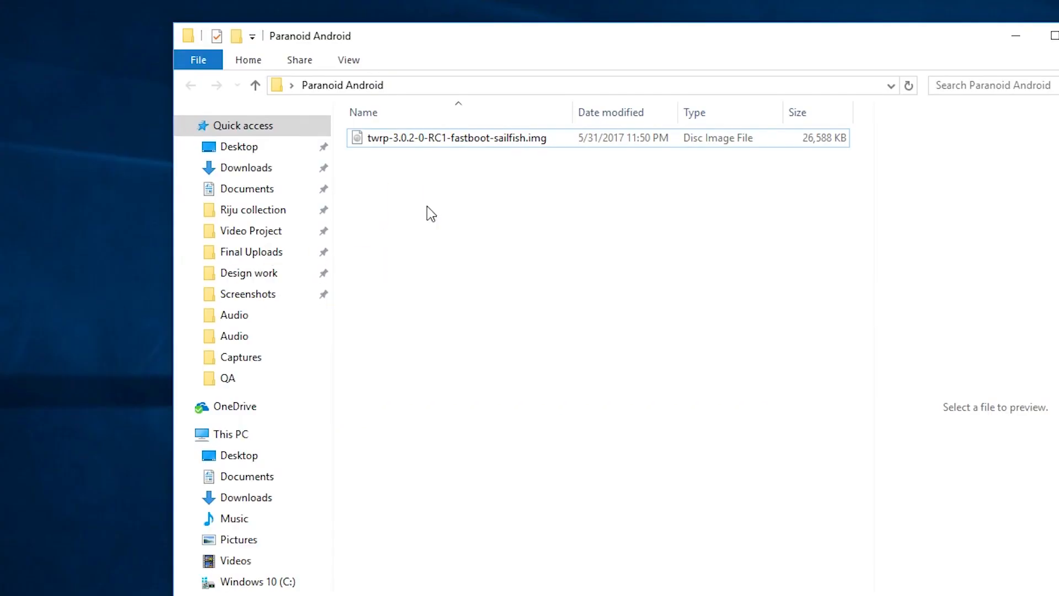
left_click(464, 155)
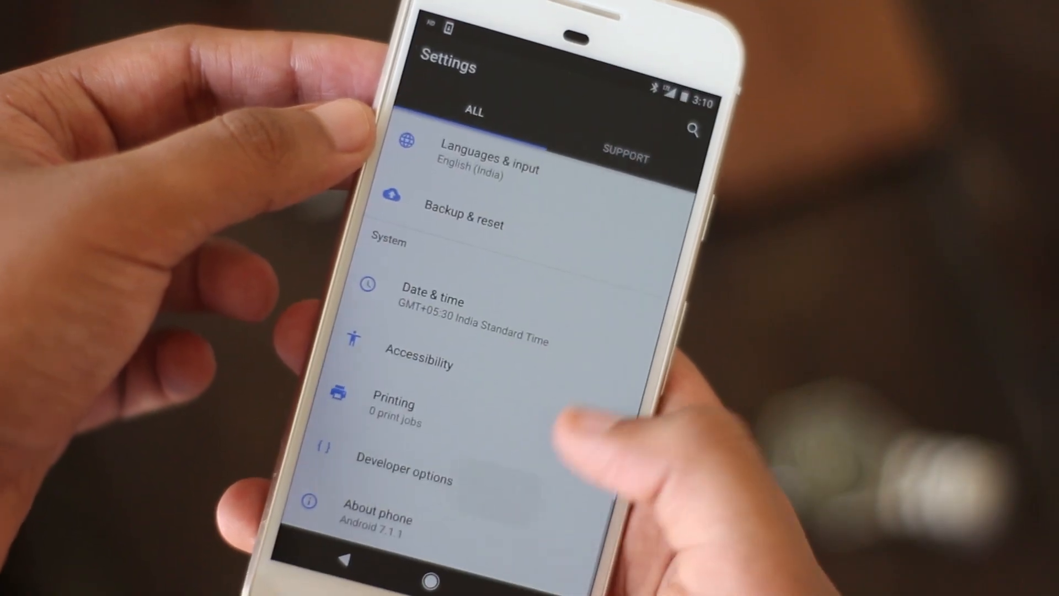
- Place the Open GApps zip and PA sailfish ROM zip in the folder beside the TWRP image
left_click(401, 468)
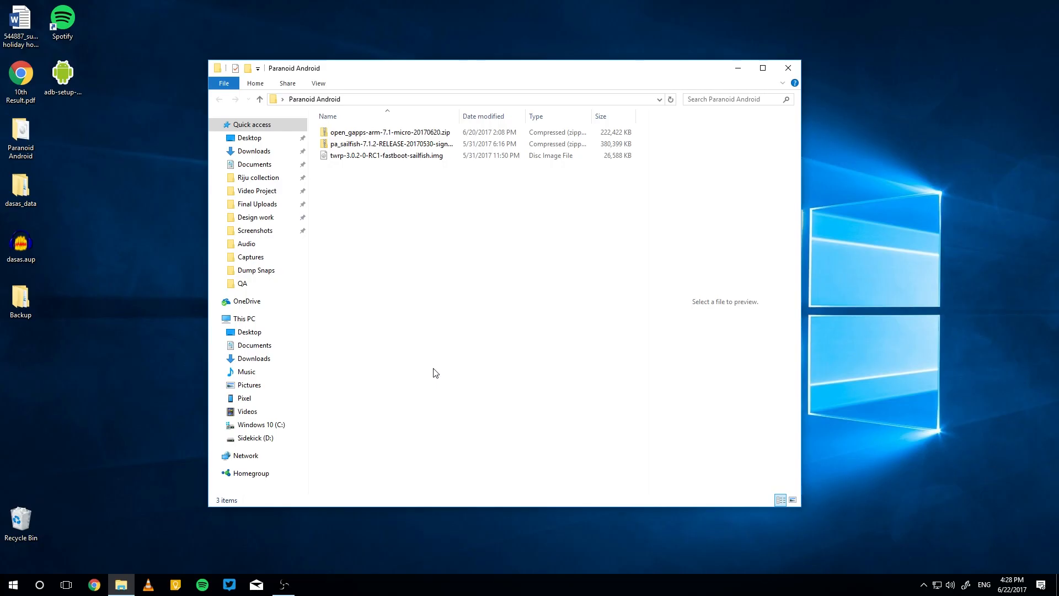
- Start a PowerShell session inside the Paranoid Android folder via the folder context menu
right_click(433, 372)
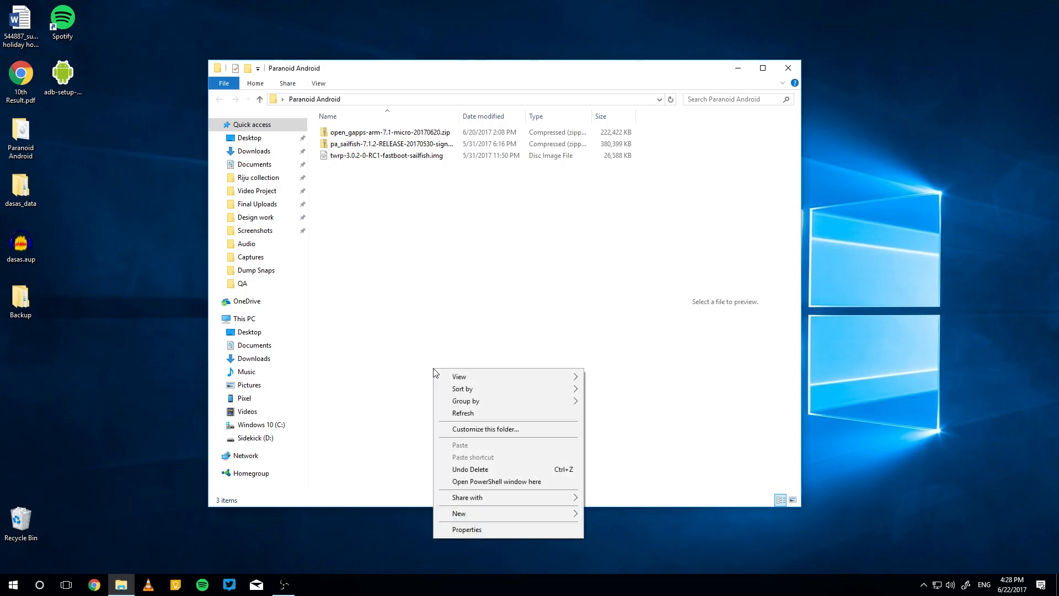
left_click(495, 481)
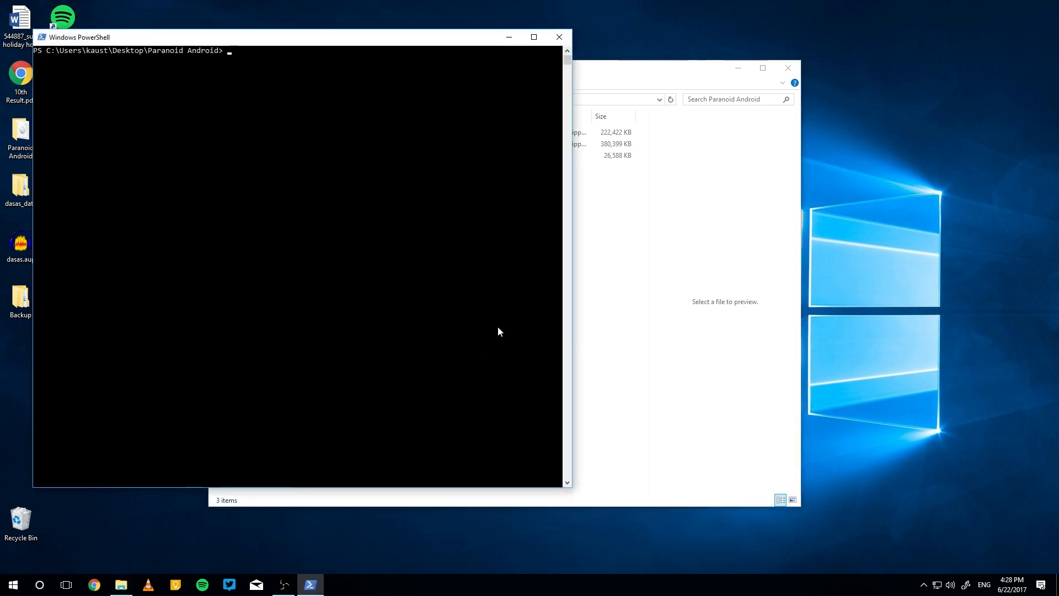
- Run 'adb reboot bootloader', then begin entering the 'fastboot flashing' command
type("adb r")
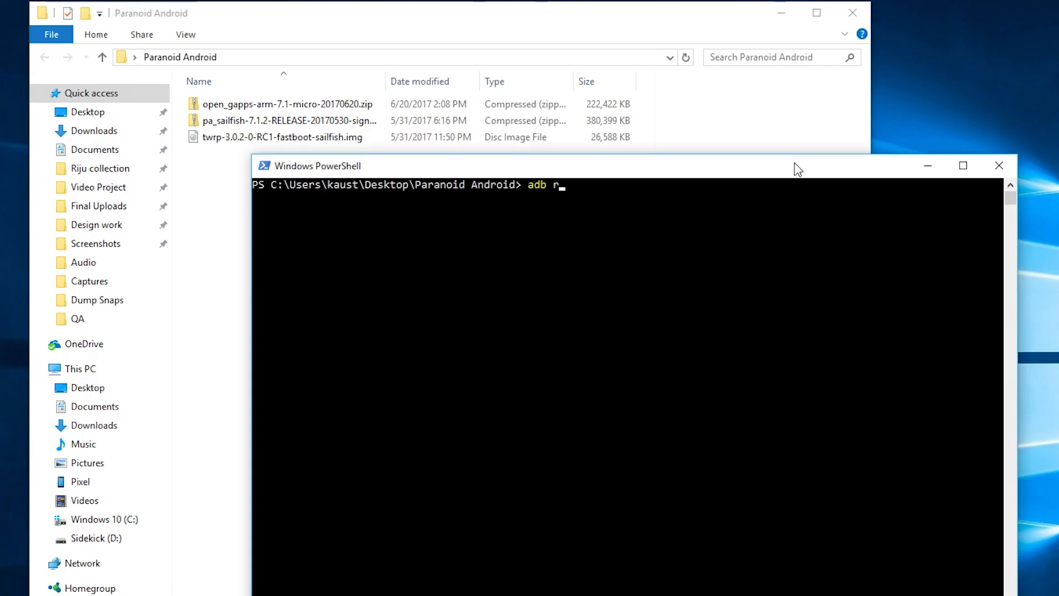
type("eboot boo")
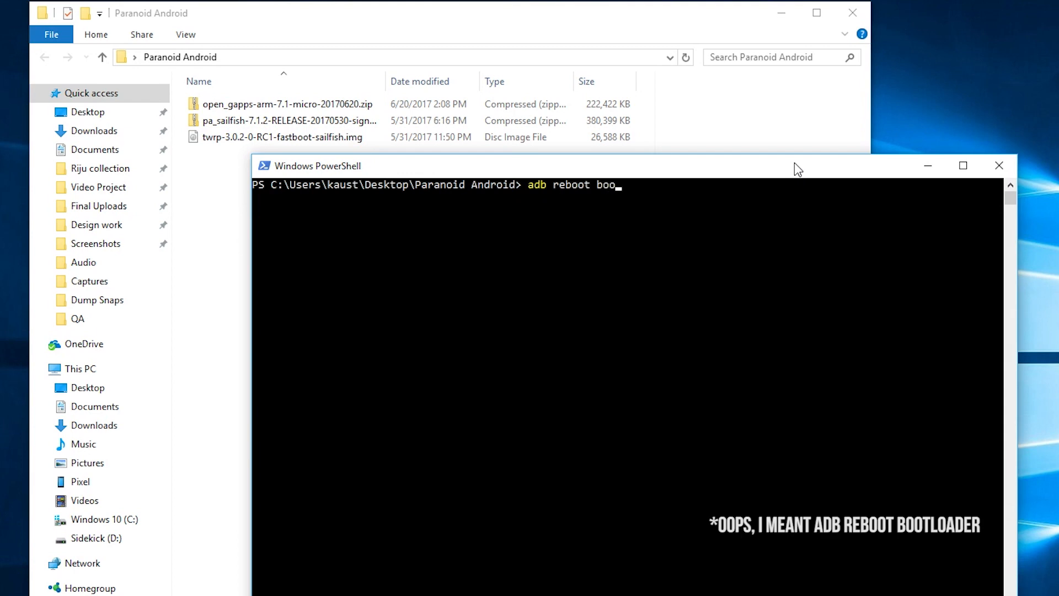
type("tloader")
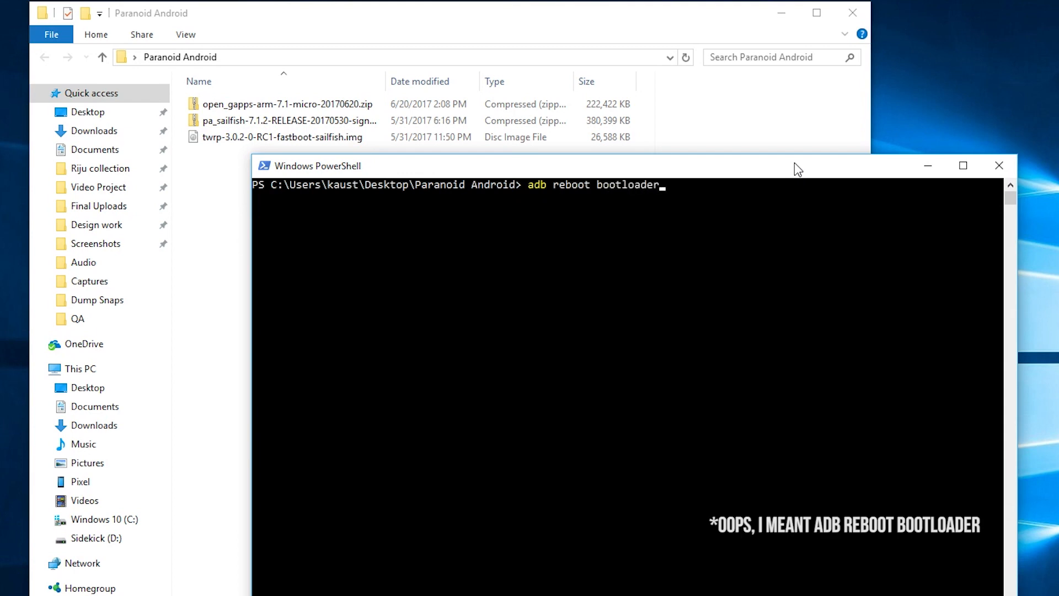
key("Return")
type("fastboot flas")
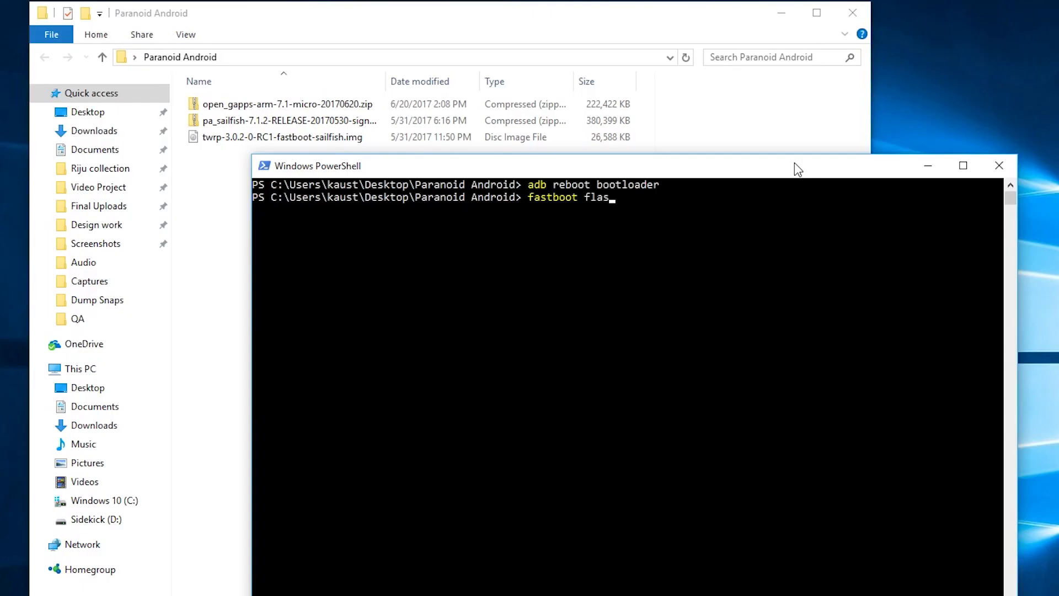
type("hing")
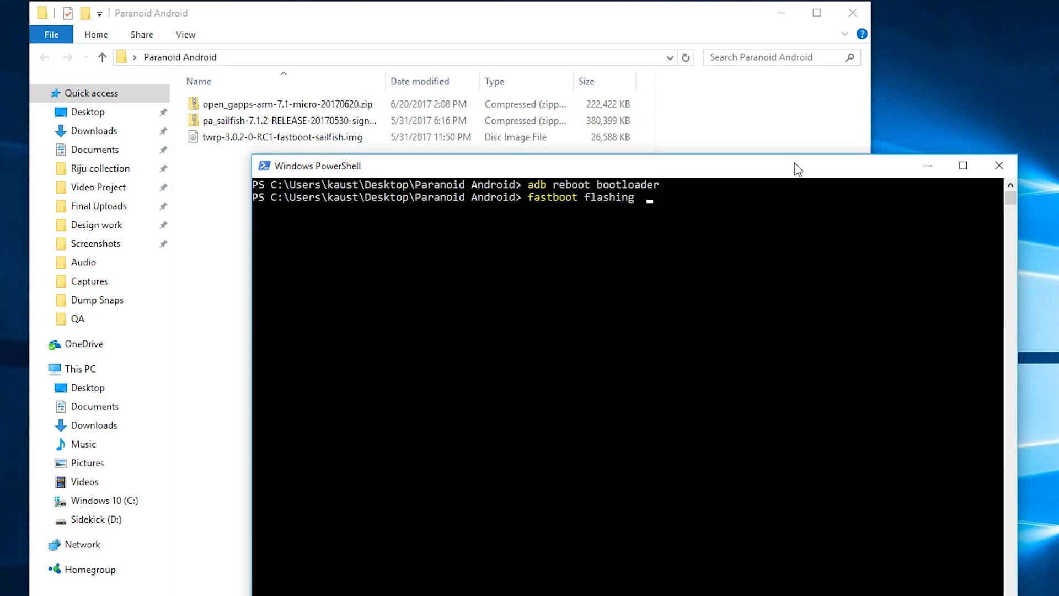